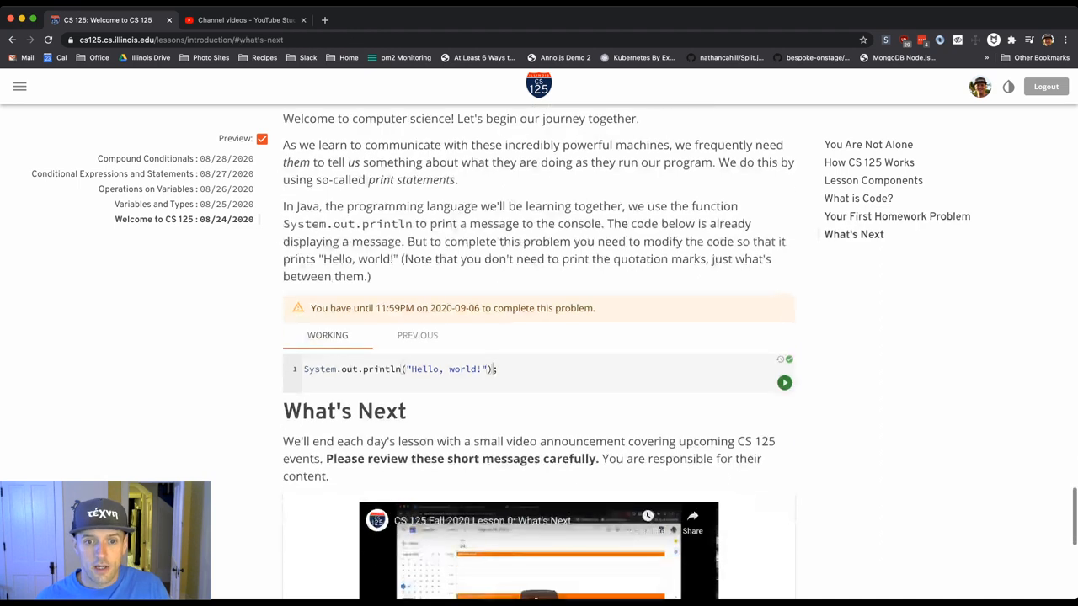
# - Replace 'world!' with 'student!' in the first homework problem's println string
pyautogui.scroll(-3)
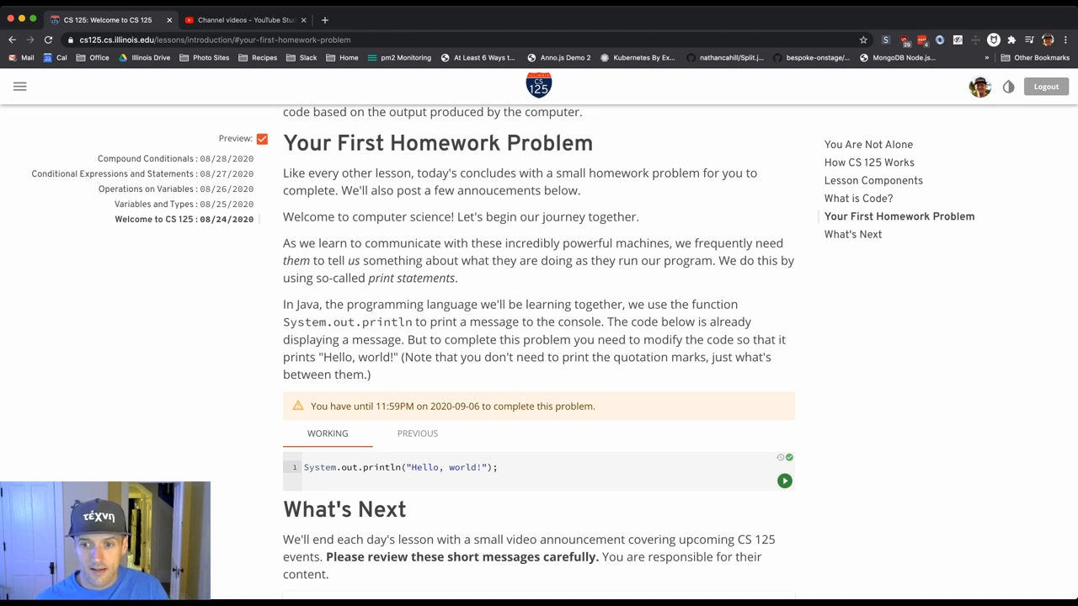
pyautogui.write('student!')
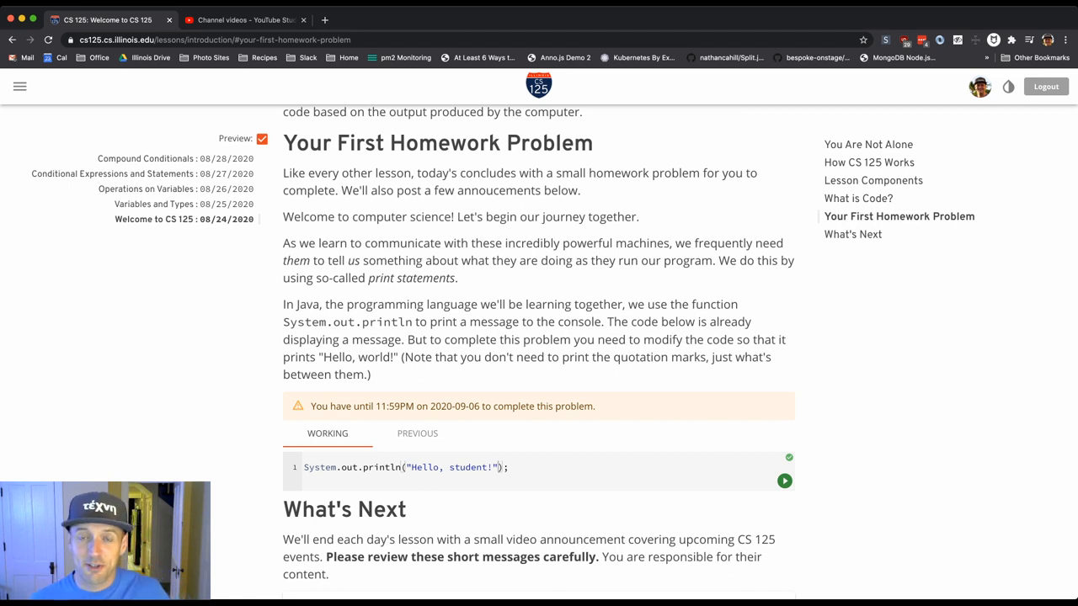
pyautogui.scroll(-3)
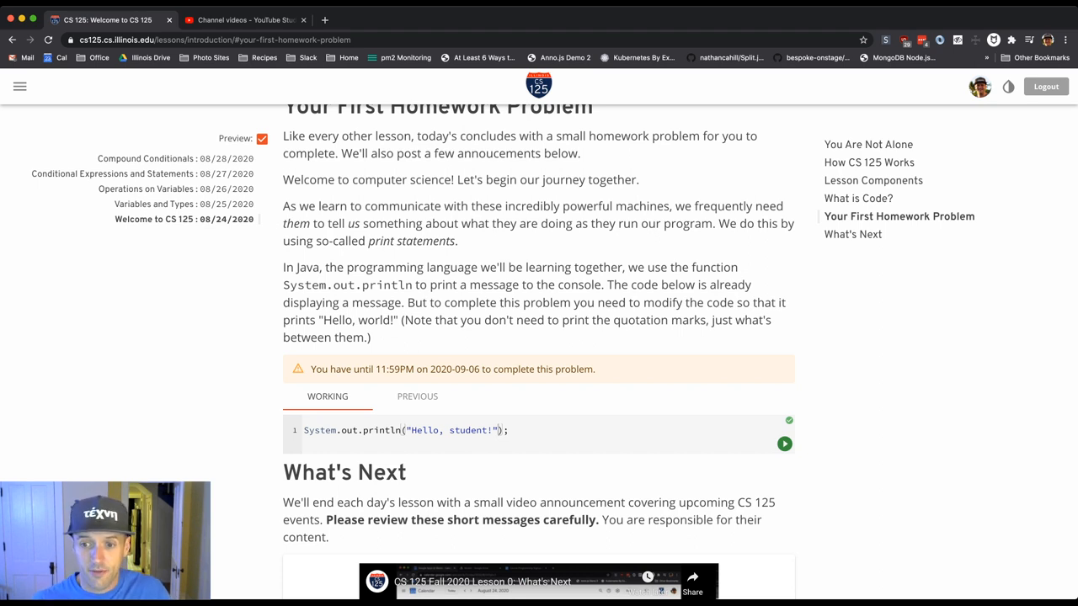
# - Grade the Hello, student! code, producing a failed test that expects Hello, world!
pyautogui.click(784, 444)
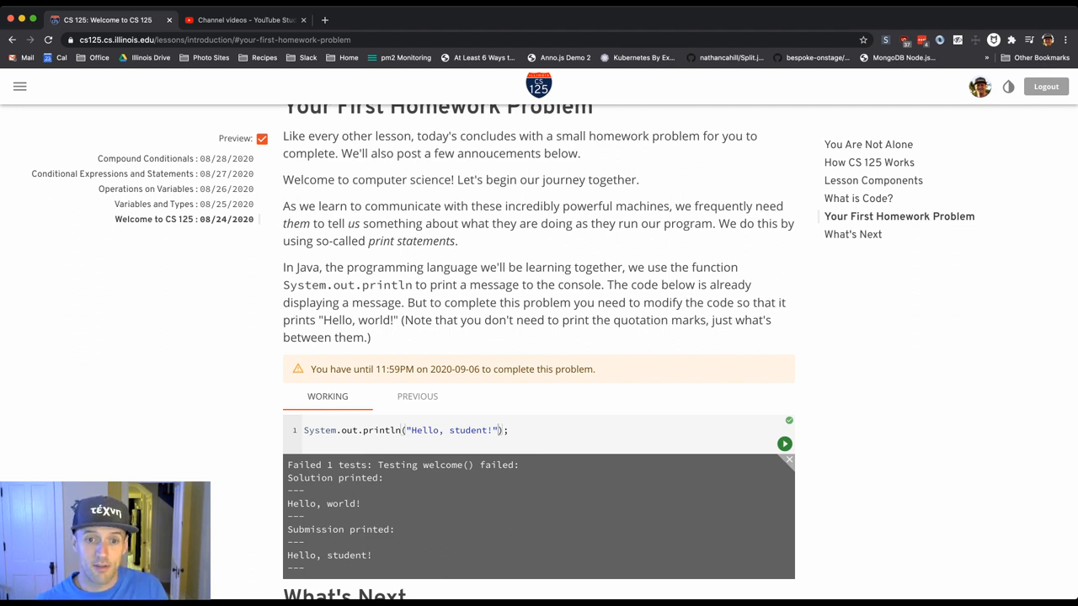
pyautogui.doubleClick(349, 430)
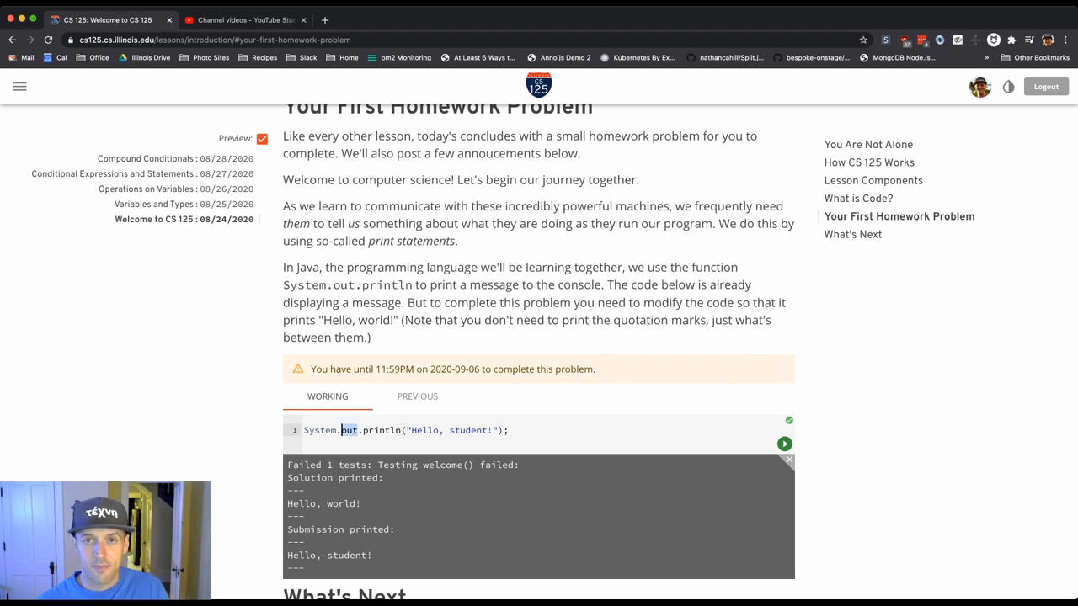
pyautogui.doubleClick(349, 430)
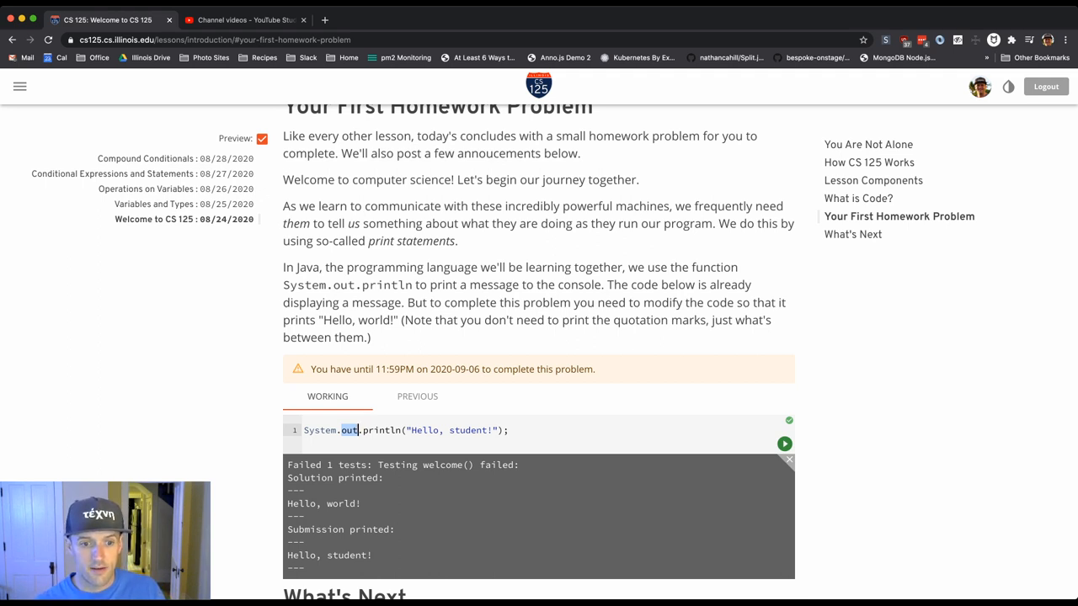
pyautogui.moveTo(287, 478); pyautogui.dragTo(371, 554)
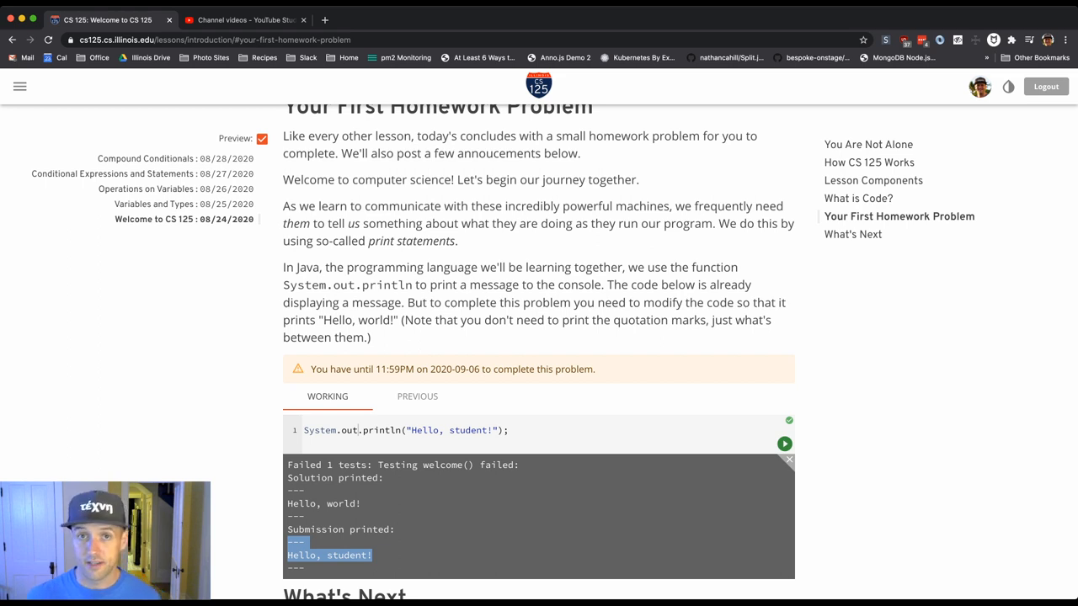
pyautogui.doubleClick(468, 430)
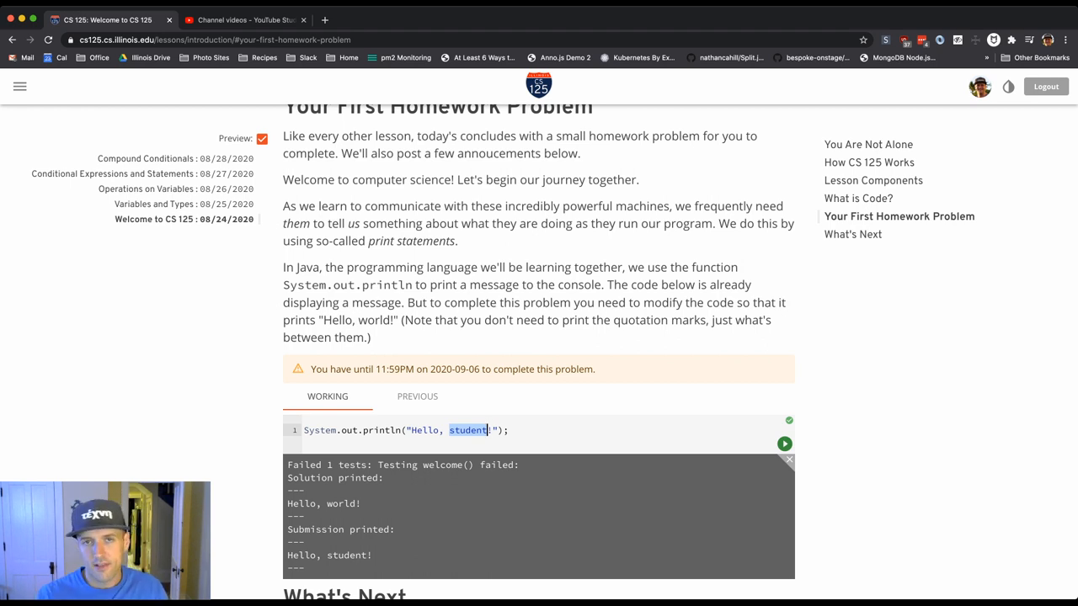
# - Change the greeting to "Hello, student" without the exclamation mark and grade it
pyautogui.click(480, 430)
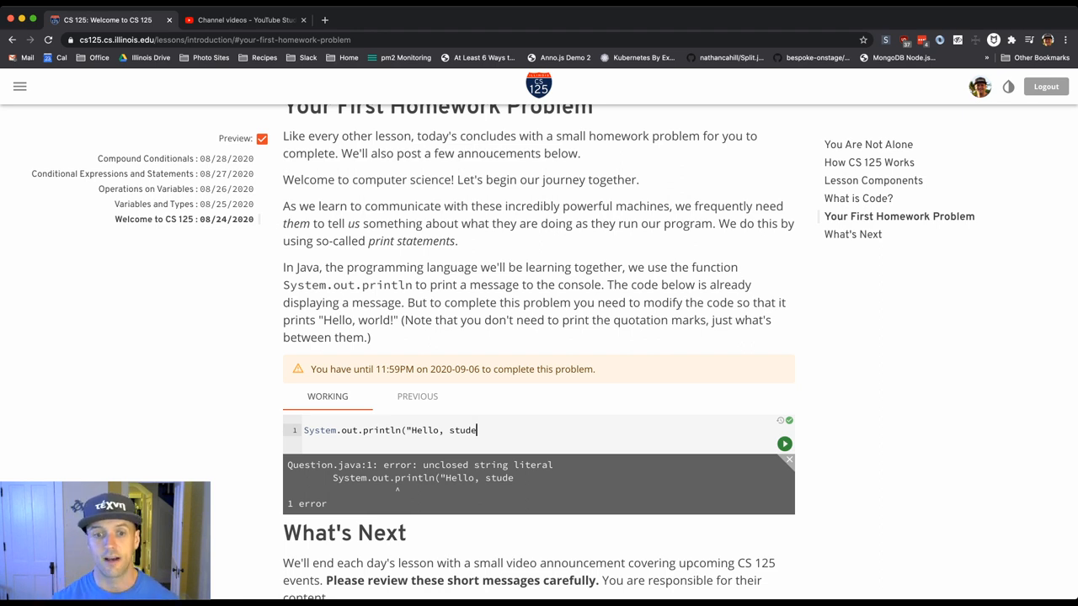
pyautogui.write('nt");')
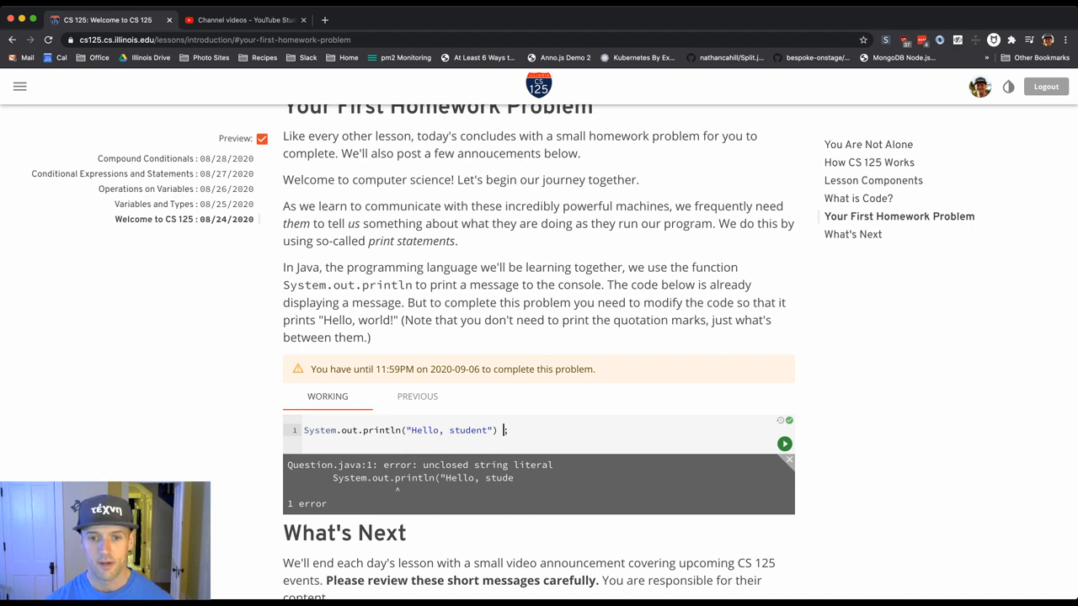
pyautogui.click(784, 444)
pyautogui.write('wor')
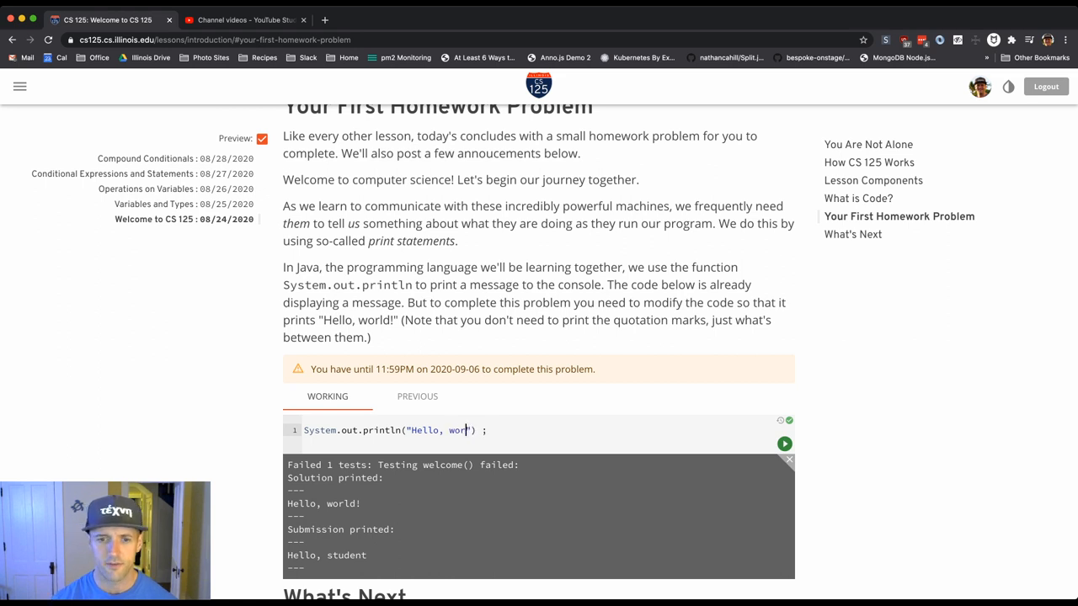
# - Complete the string as "Hello, world!", grade it 100% correct, and view previous submissions
pyautogui.write('ld')
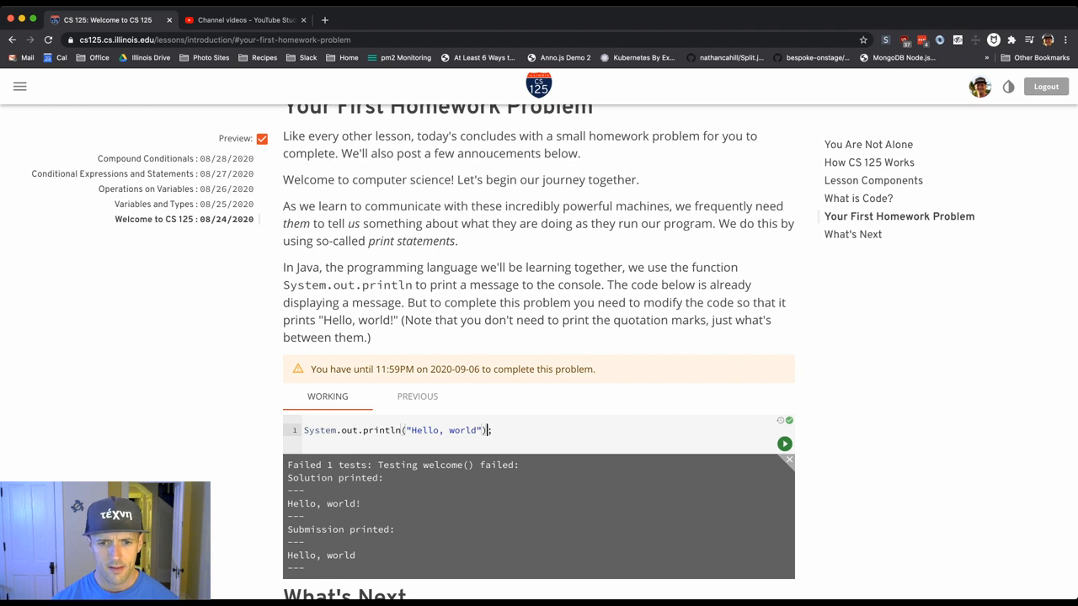
pyautogui.write('!')
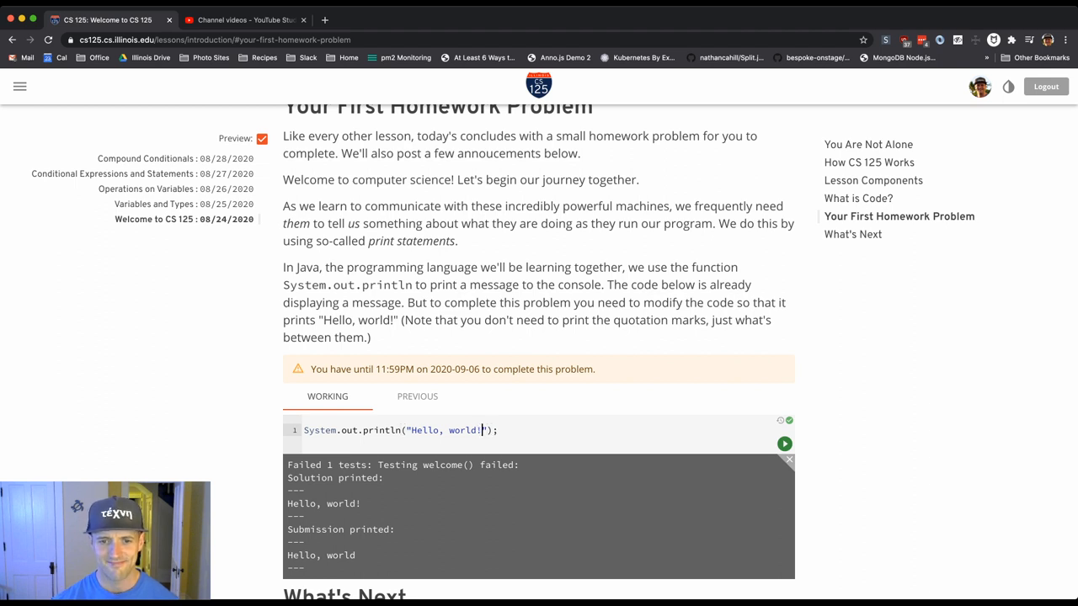
pyautogui.click(784, 444)
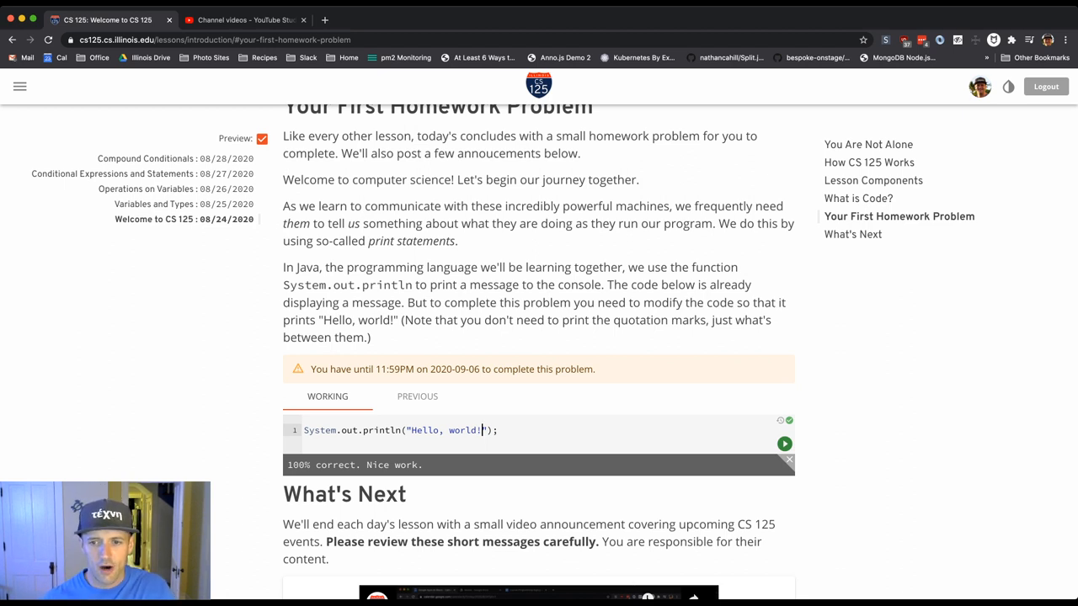
pyautogui.click(417, 395)
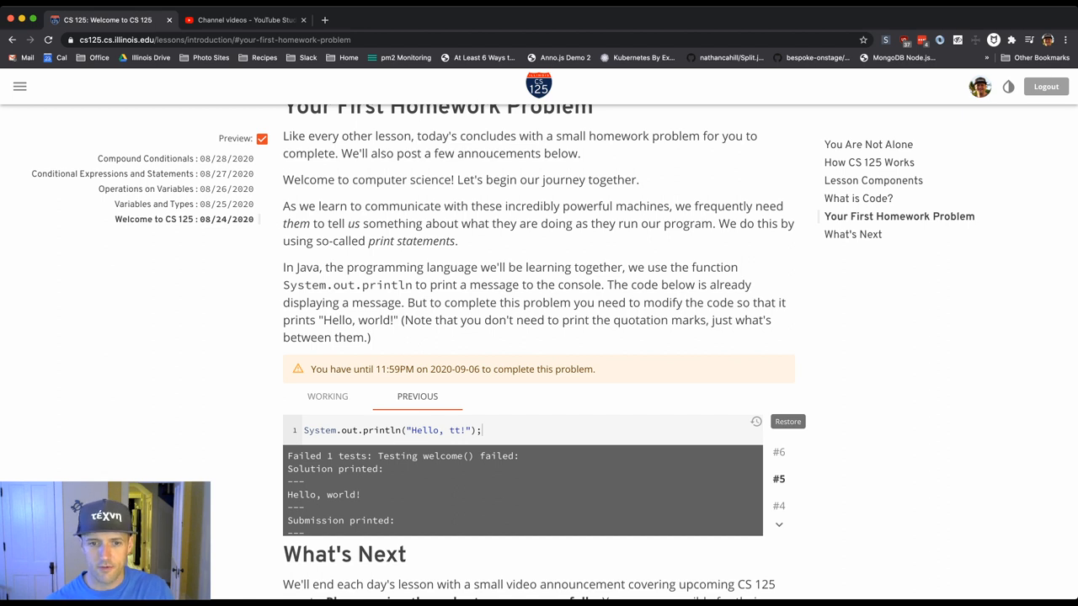
# - Restore and grade the old Hello, tt! attempt, then grade Hello, world! with a space before ';'
pyautogui.click(327, 396)
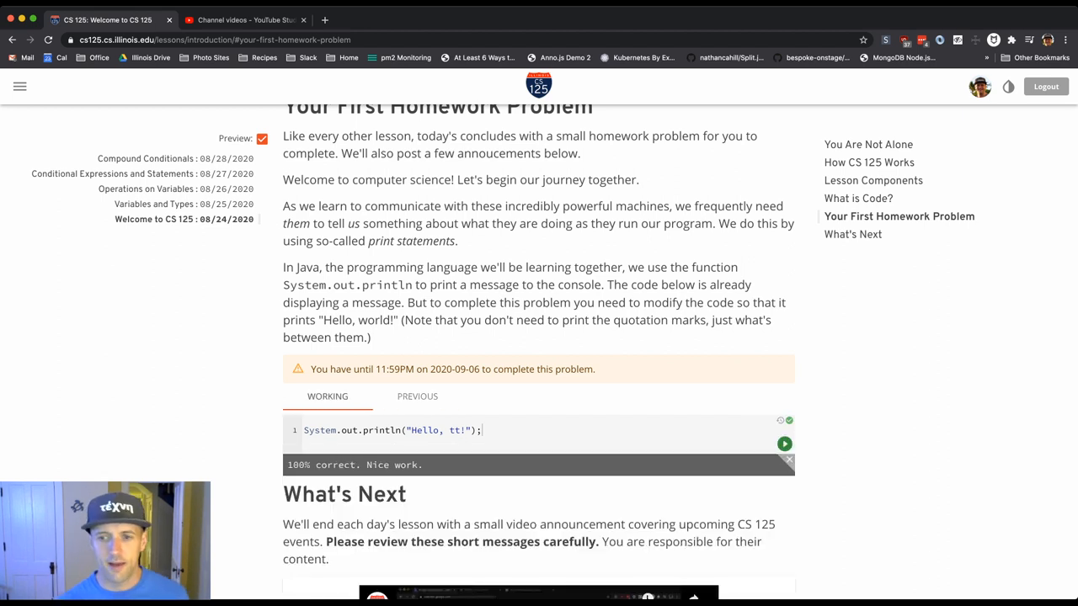
pyautogui.click(784, 443)
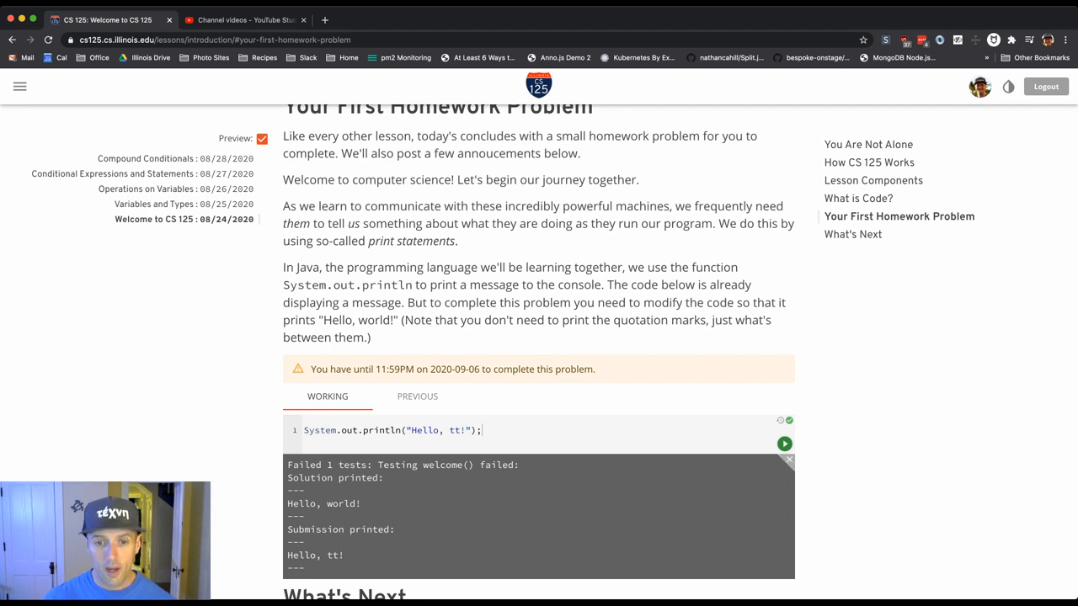
pyautogui.doubleClick(454, 430)
pyautogui.write('world')
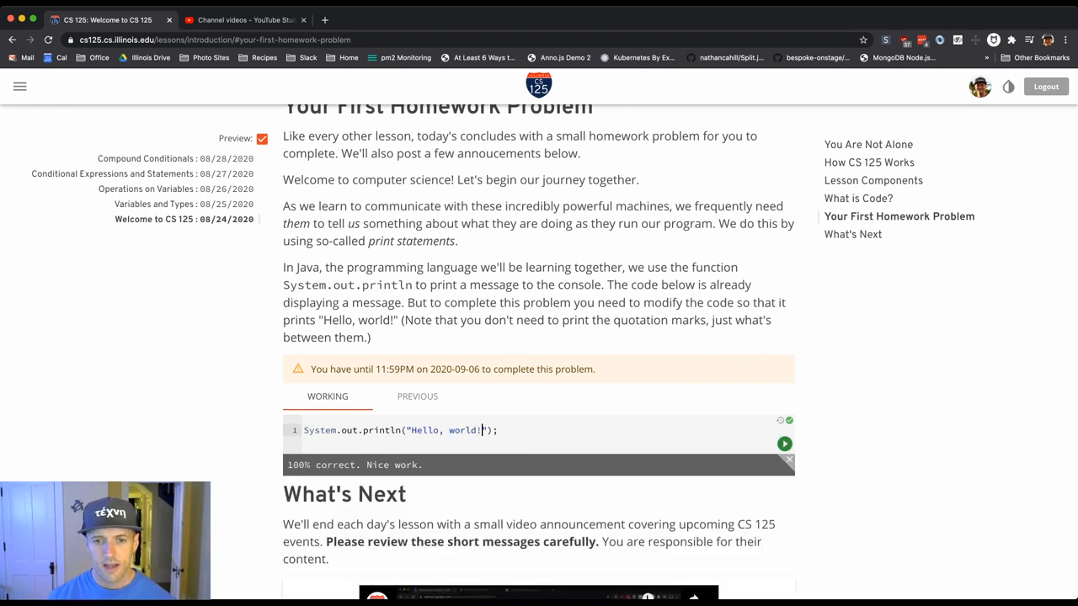
pyautogui.click(784, 444)
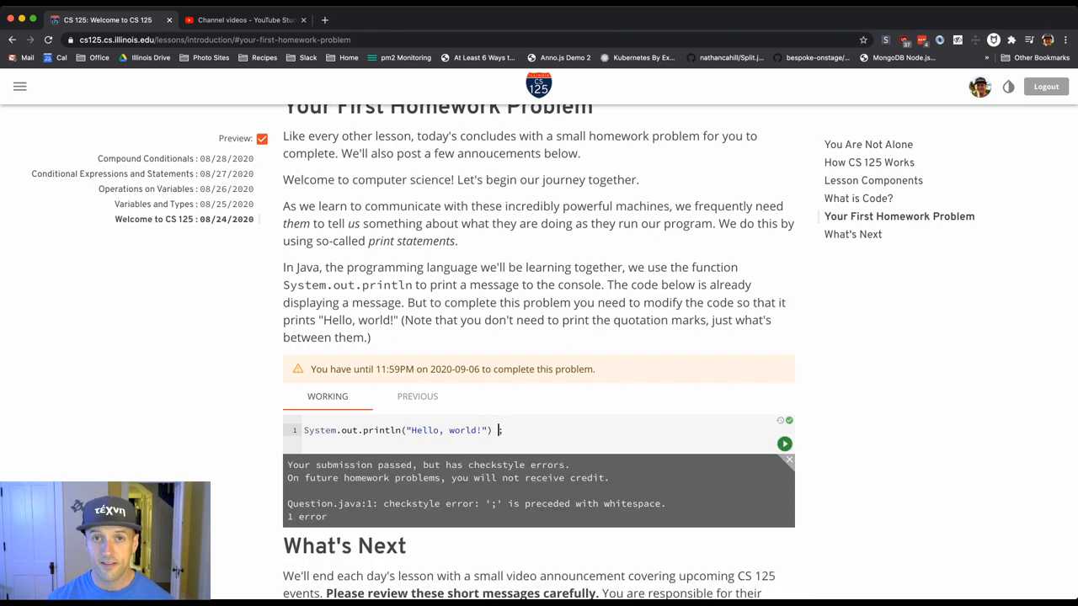